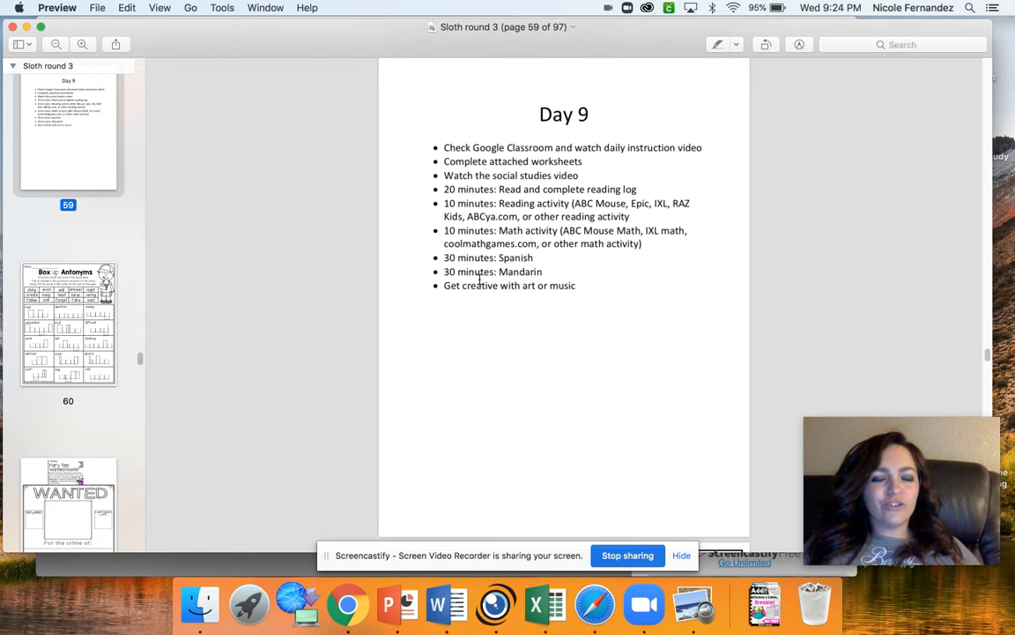
mouse_move(475, 377)
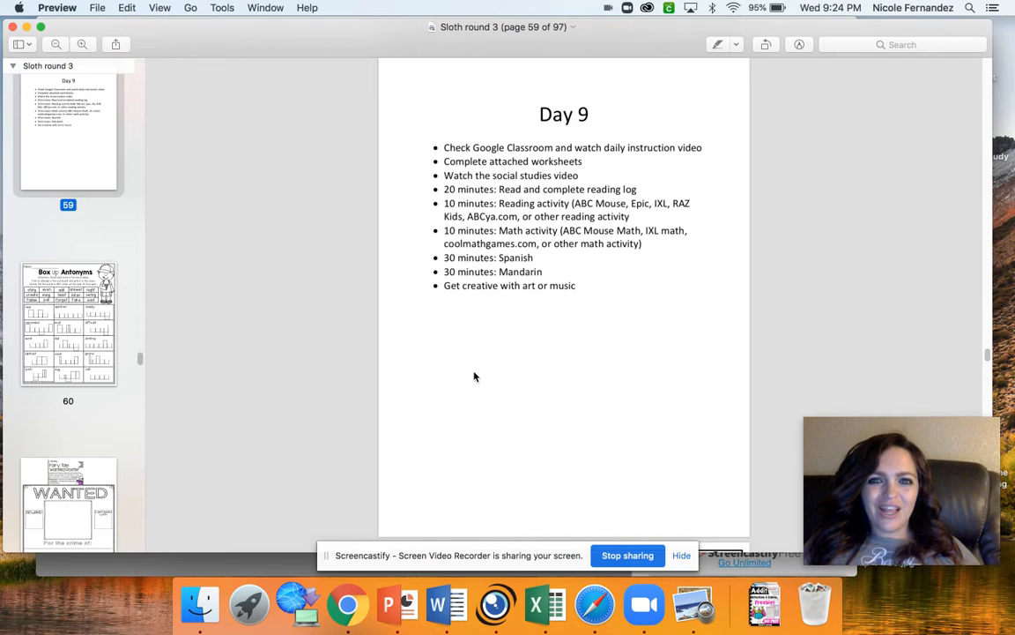
scroll("down", 3)
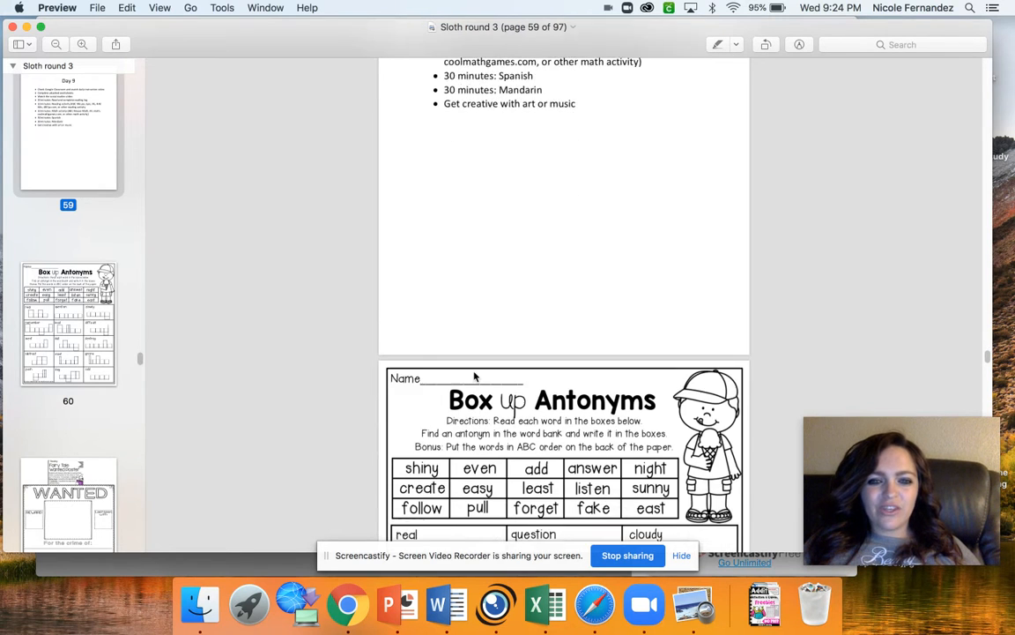
scroll("down", 3)
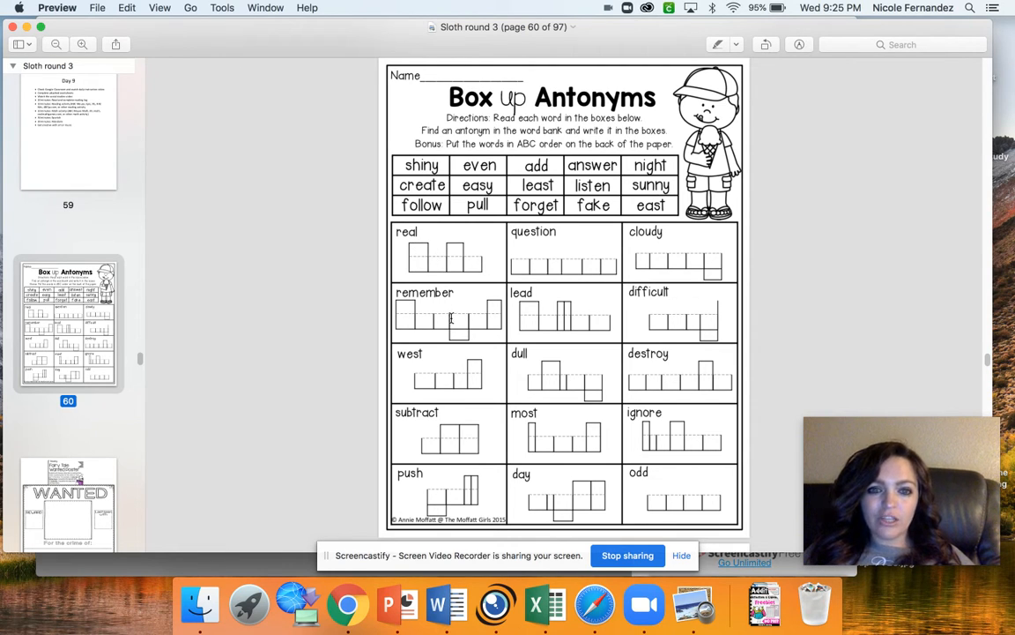
mouse_move(465, 332)
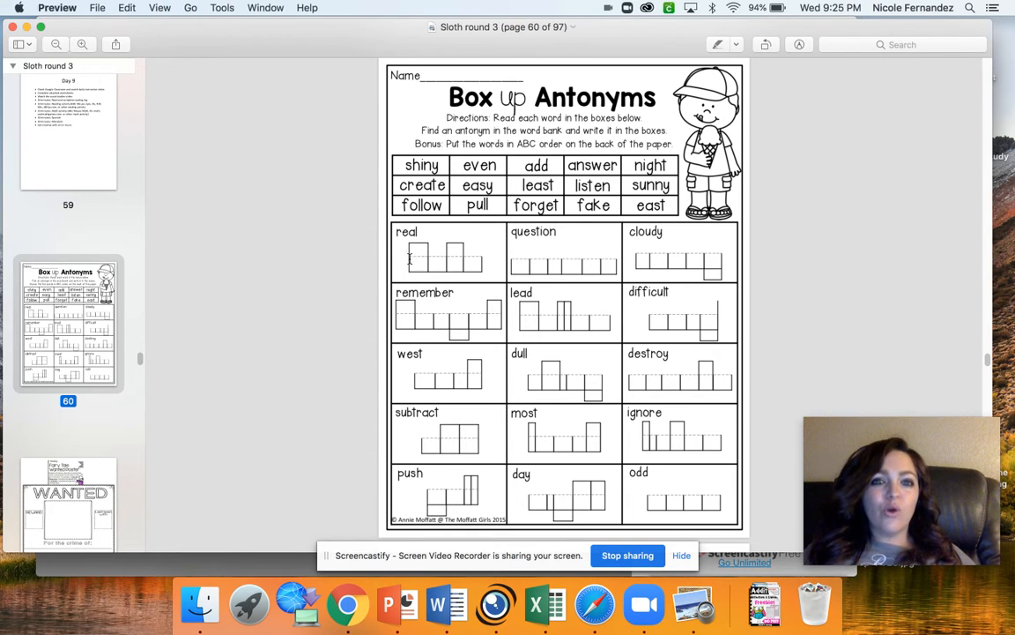
mouse_move(368, 315)
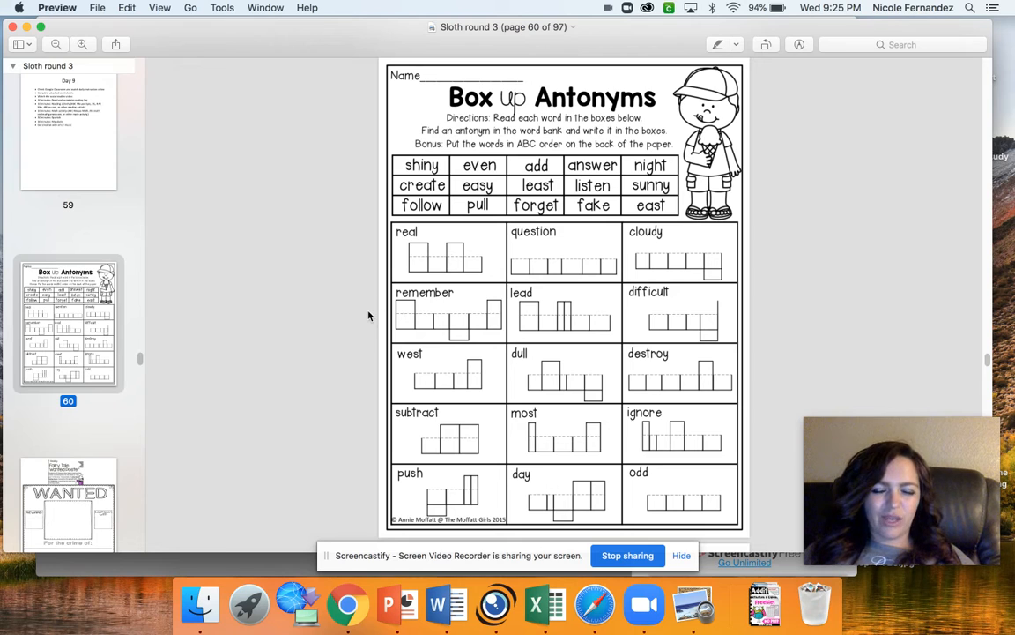
mouse_move(502, 342)
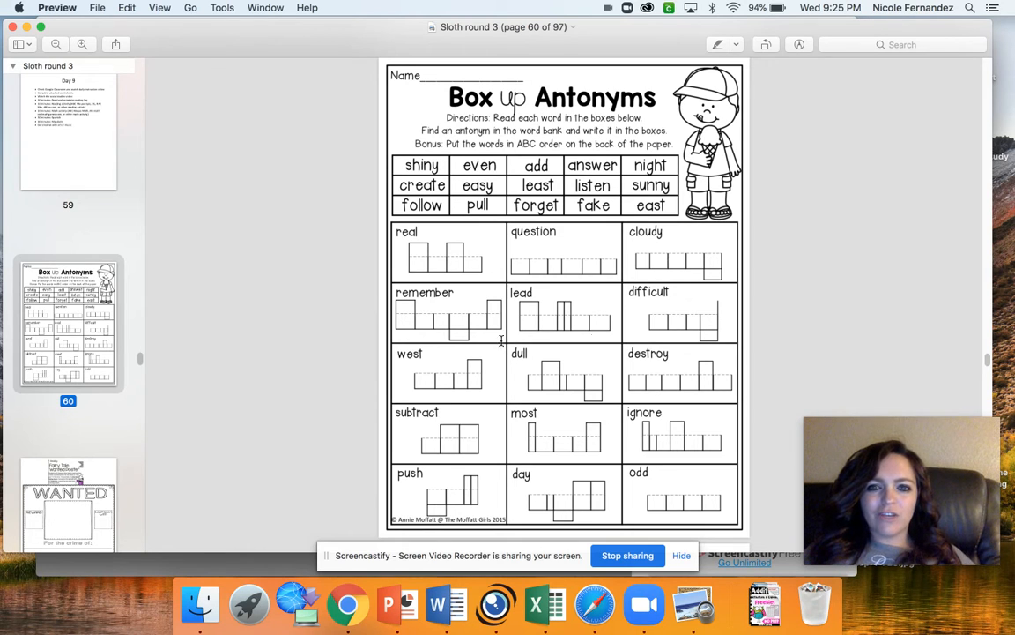
mouse_move(310, 394)
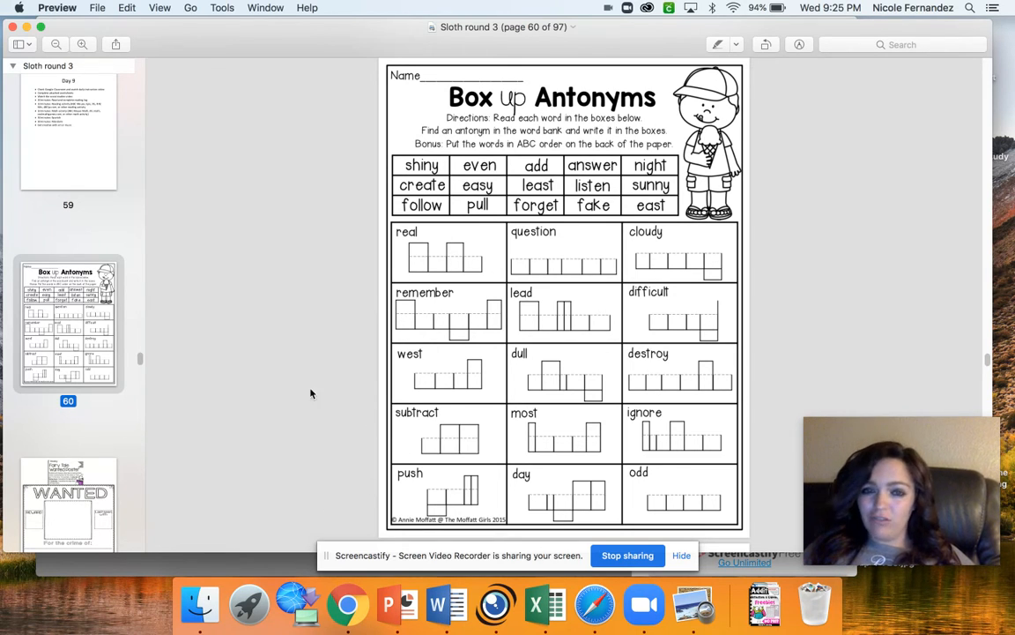
scroll("down", 3)
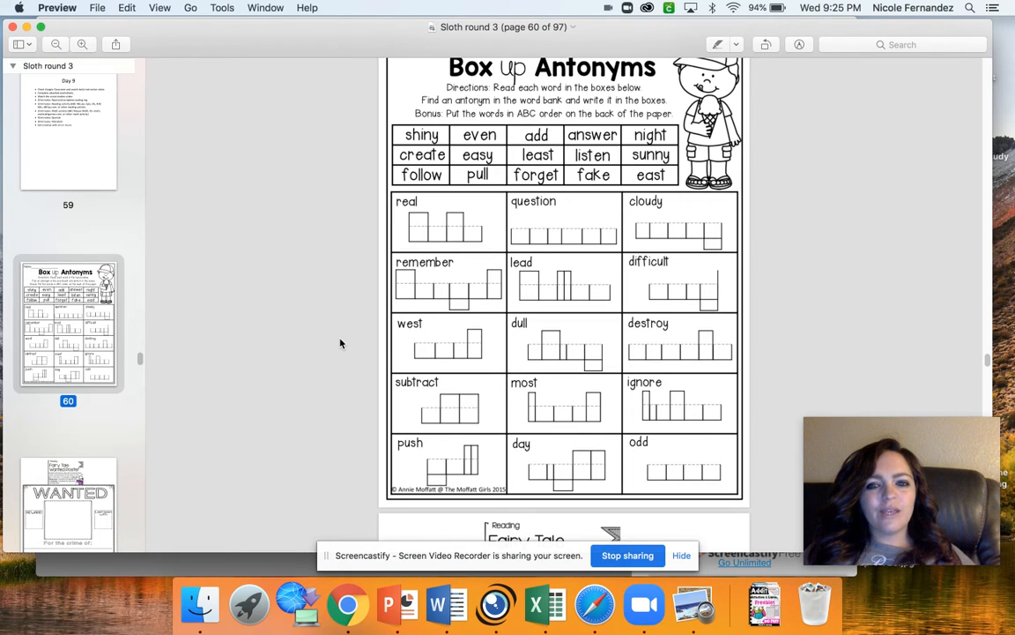
scroll("down", 3)
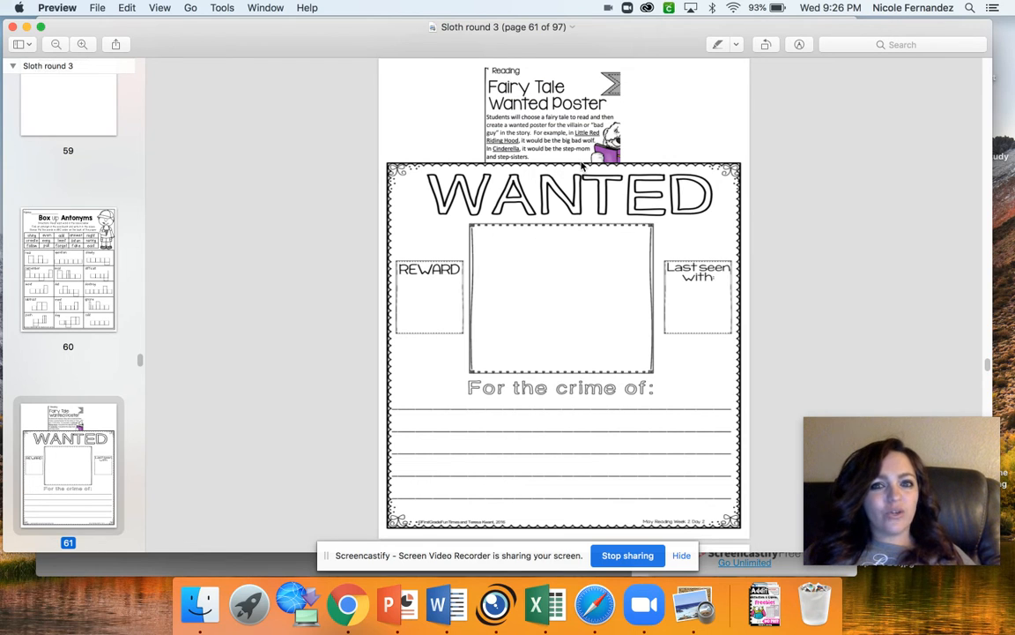
mouse_move(461, 334)
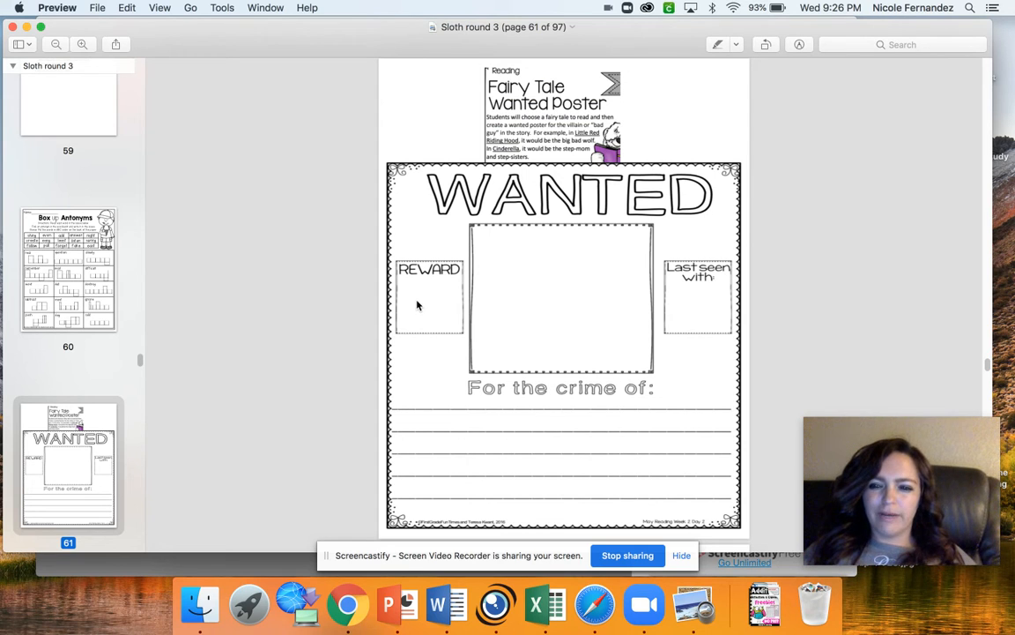
mouse_move(716, 324)
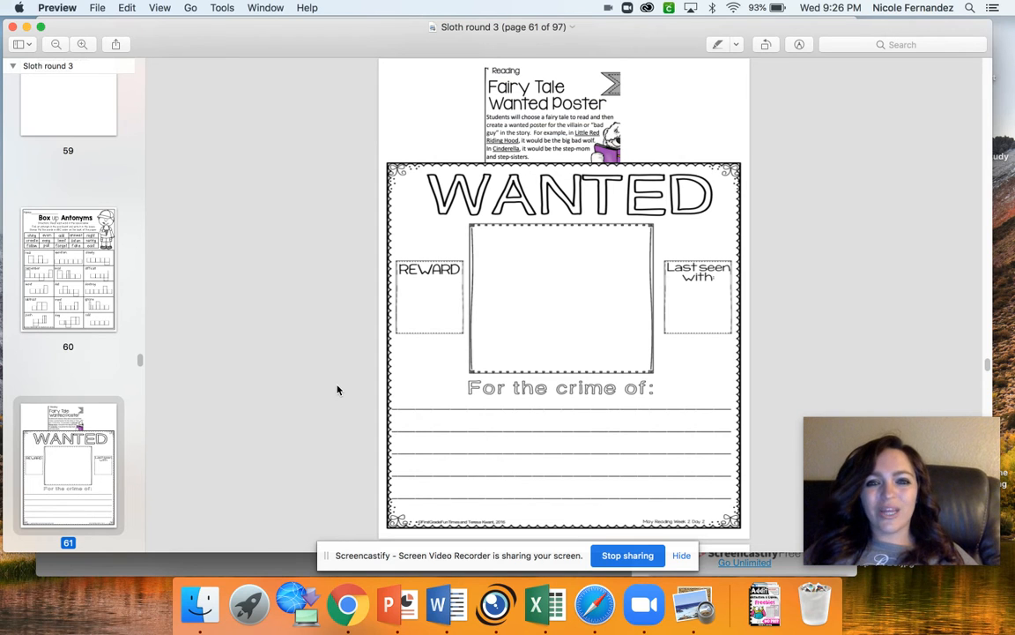
scroll("down", 3)
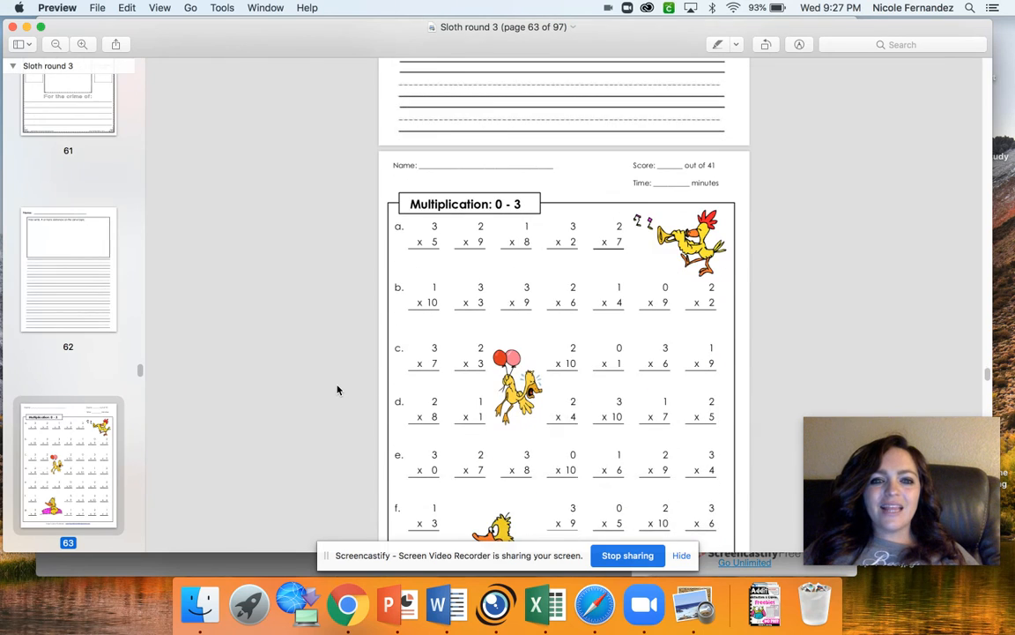
scroll("down", 3)
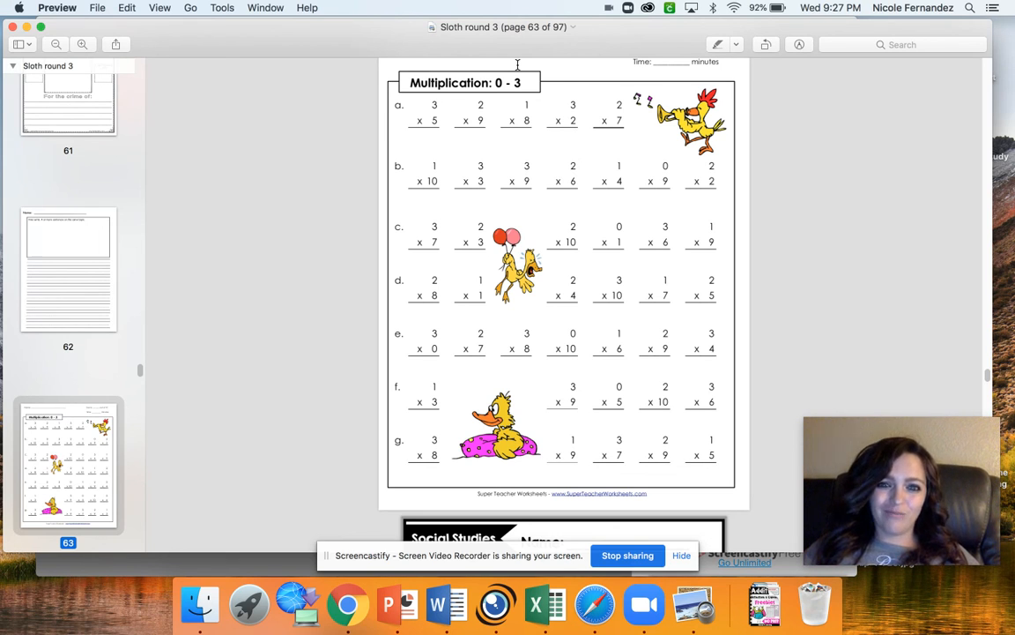
scroll("down", 3)
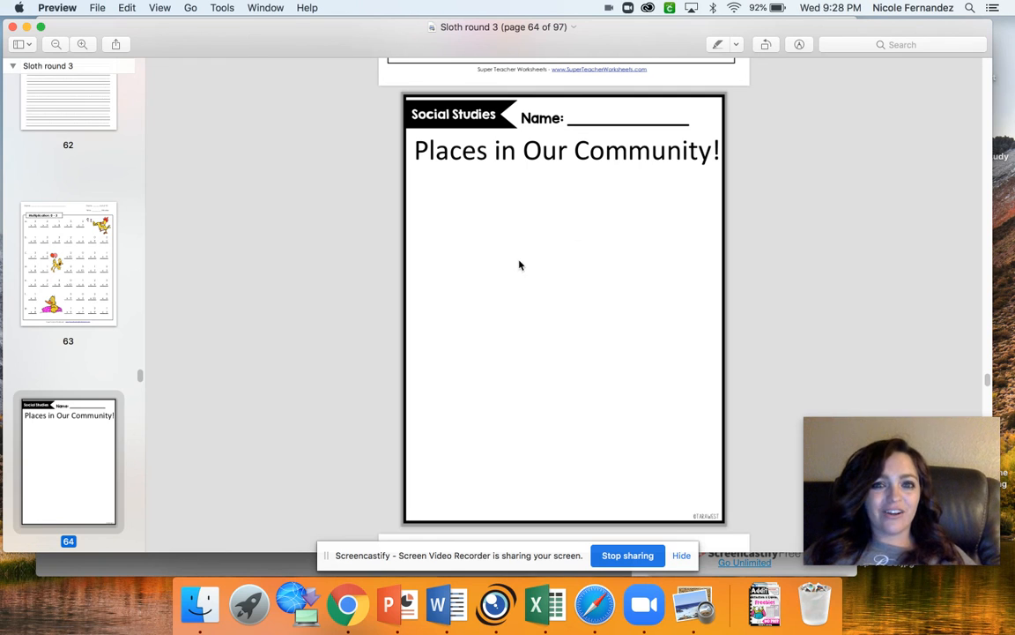
mouse_move(617, 273)
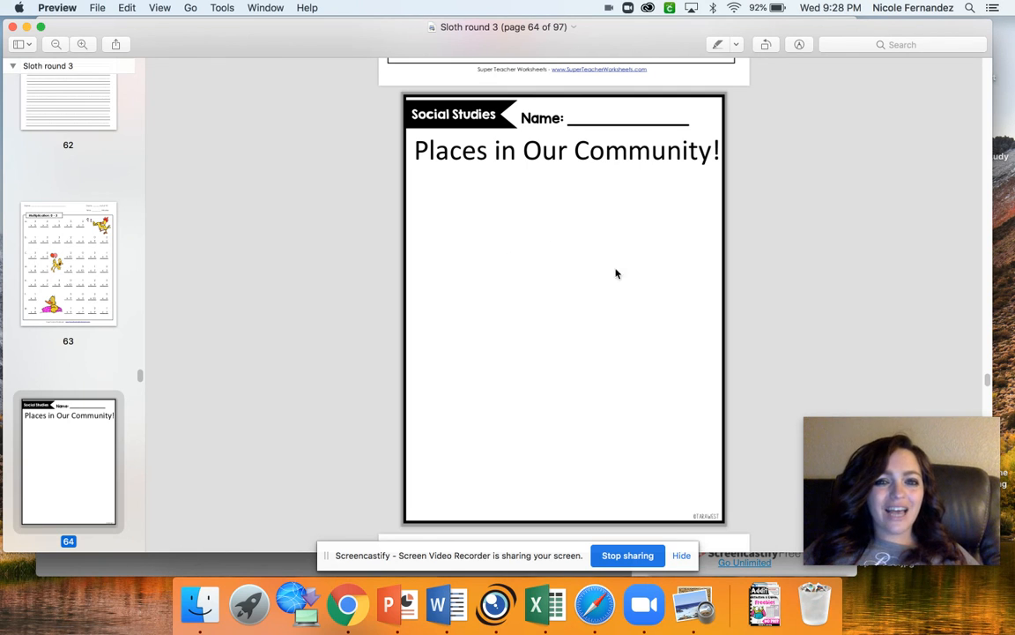
mouse_move(640, 457)
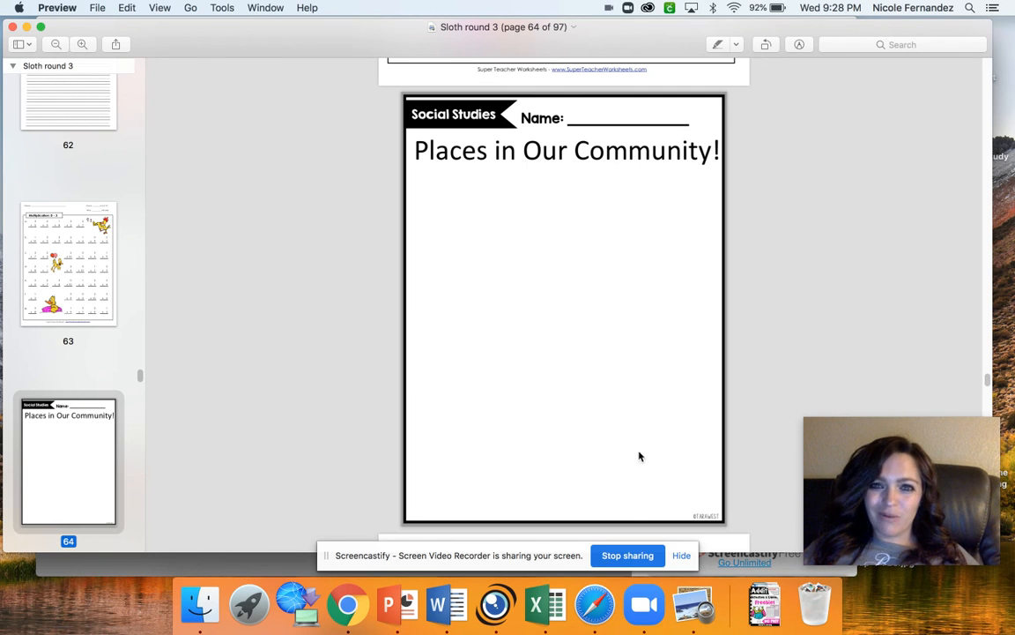